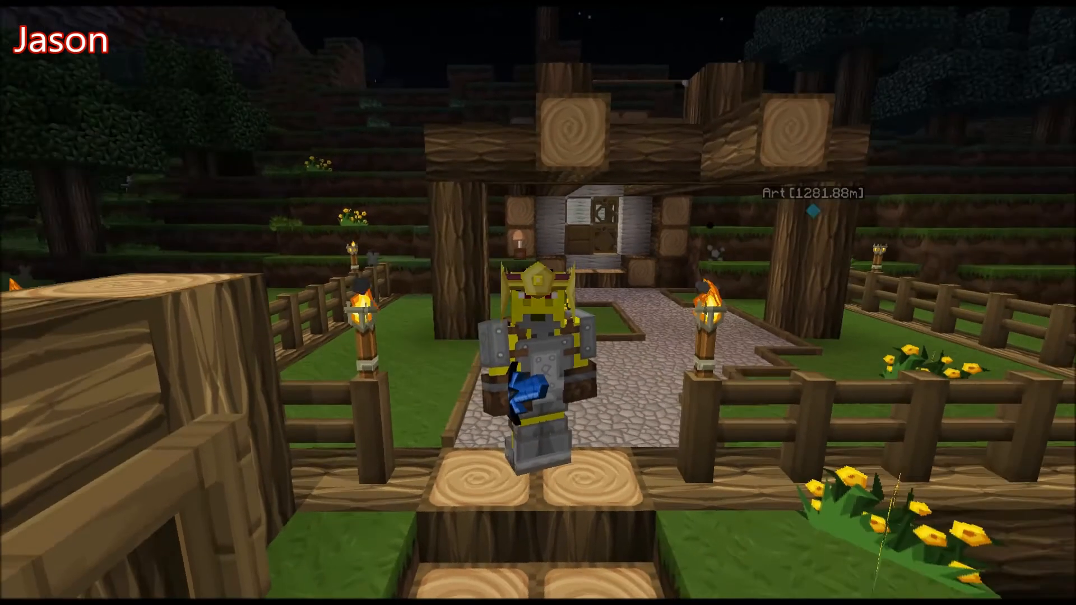
{"action": "mouse_move", "coordinate": [538, 302]}
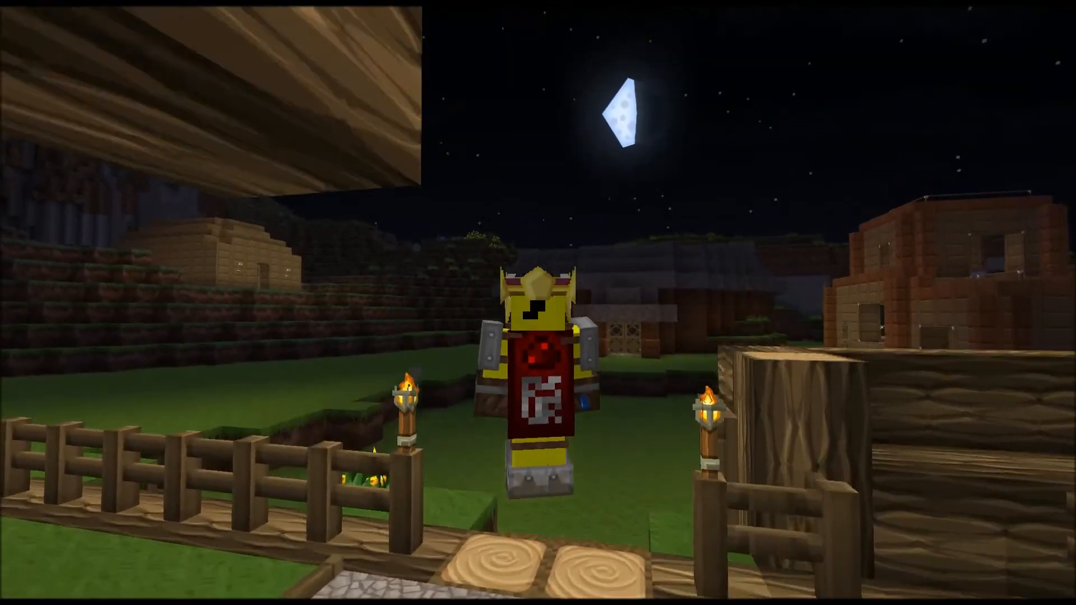
{"action": "mouse_move", "coordinate": [538, 302]}
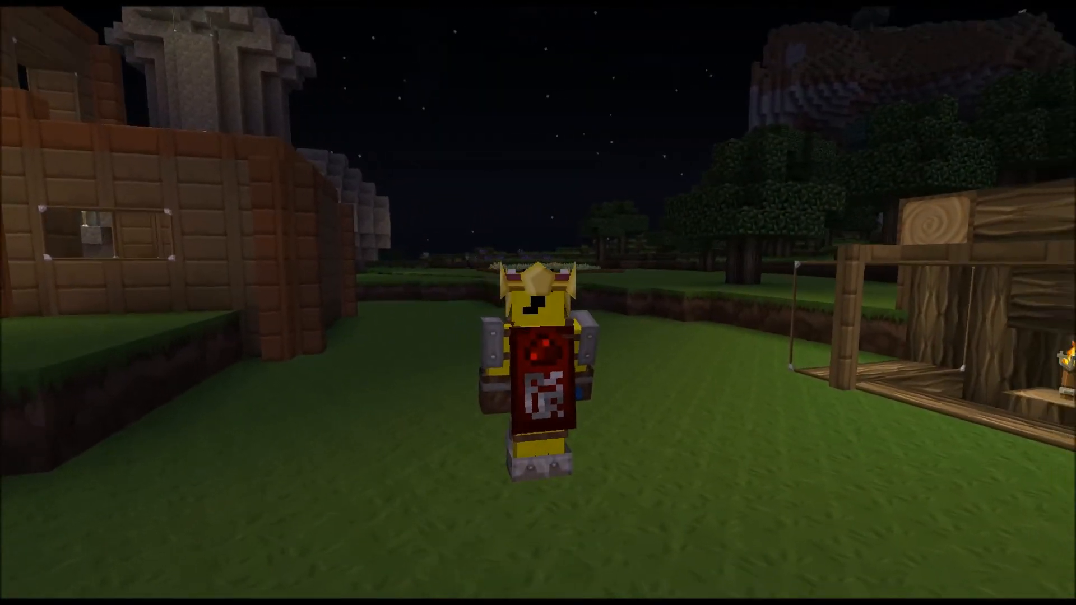
Pause the game with Escape and disconnect from the current world.
{"action": "key", "text": "Escape"}
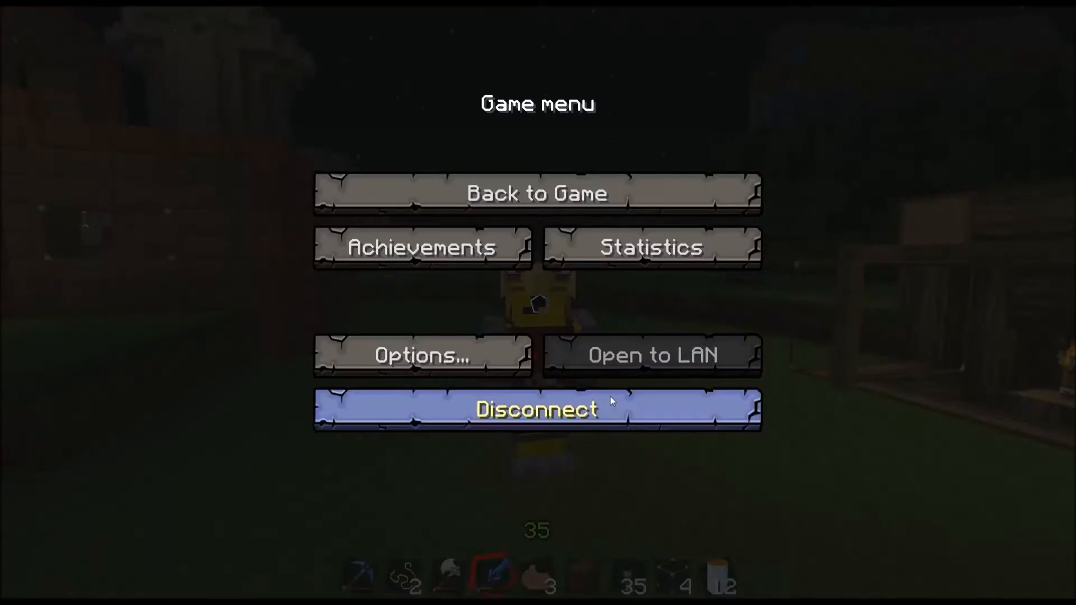
{"action": "left_click", "coordinate": [537, 410]}
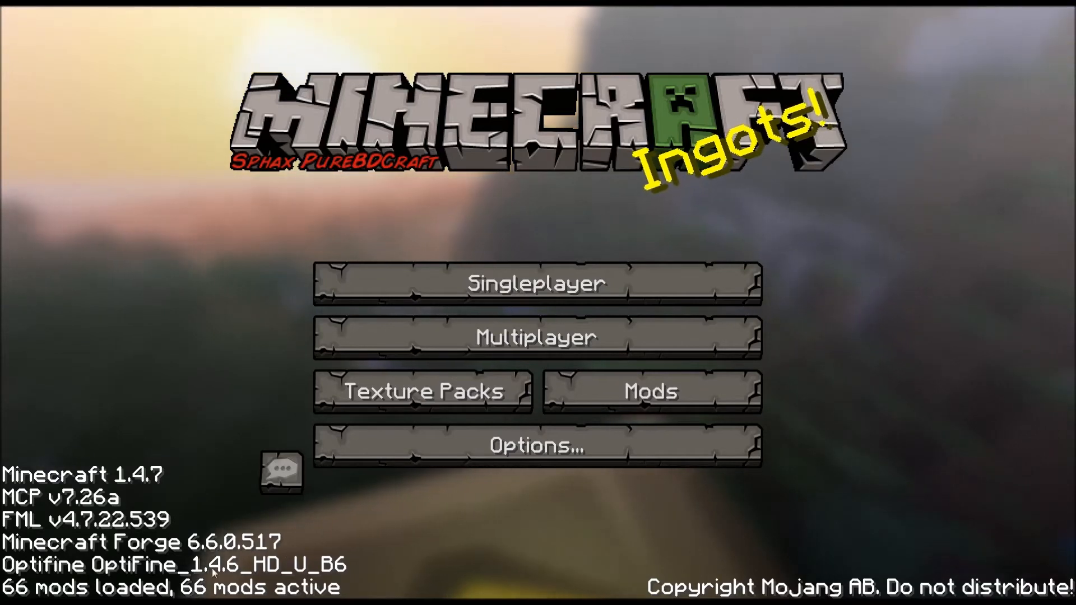
{"action": "mouse_move", "coordinate": [431, 589]}
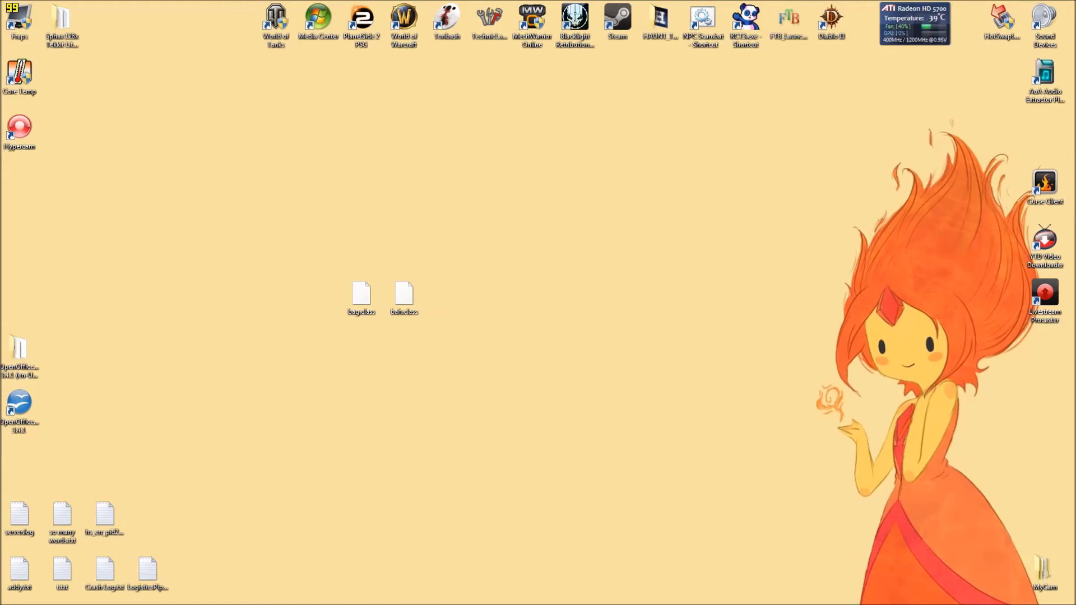
Open the Roaming application data folder via a Start menu search for %appdata%.
{"action": "left_click", "coordinate": [13, 14]}
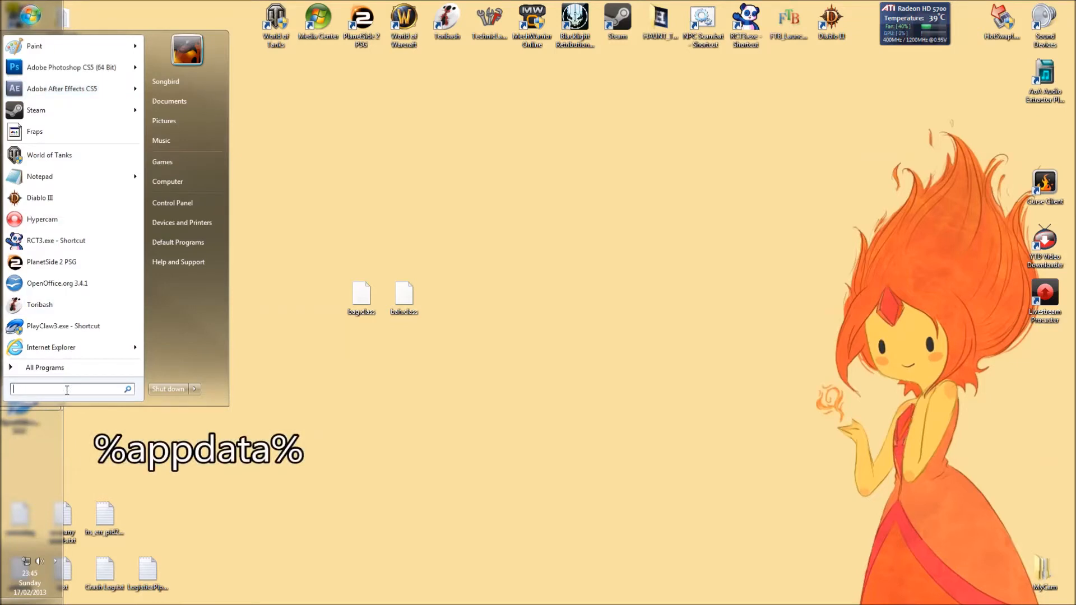
{"action": "type", "text": "%appdata%"}
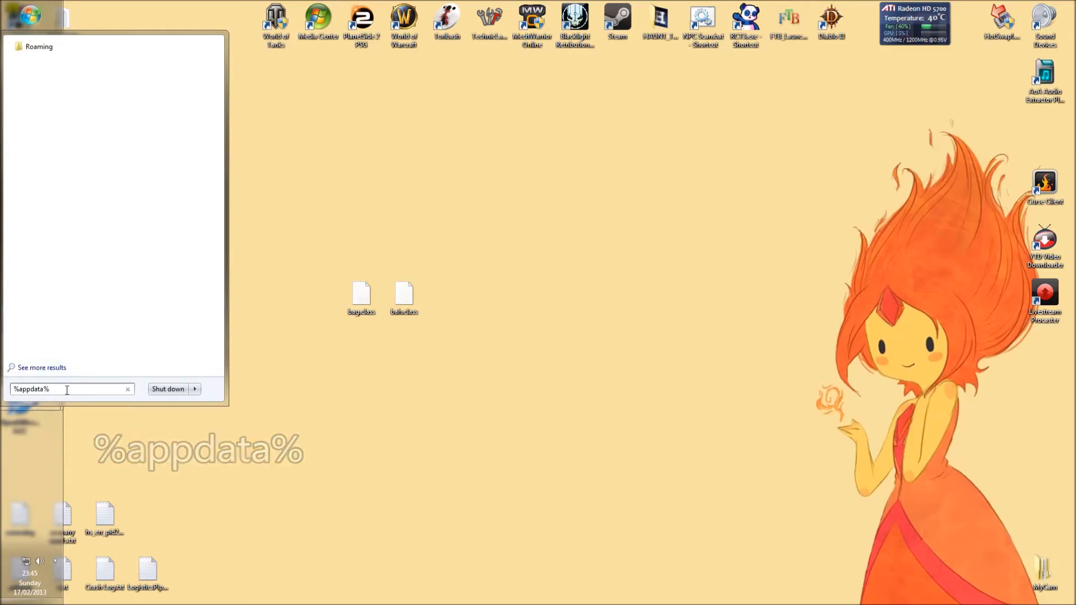
{"action": "key", "text": "Return"}
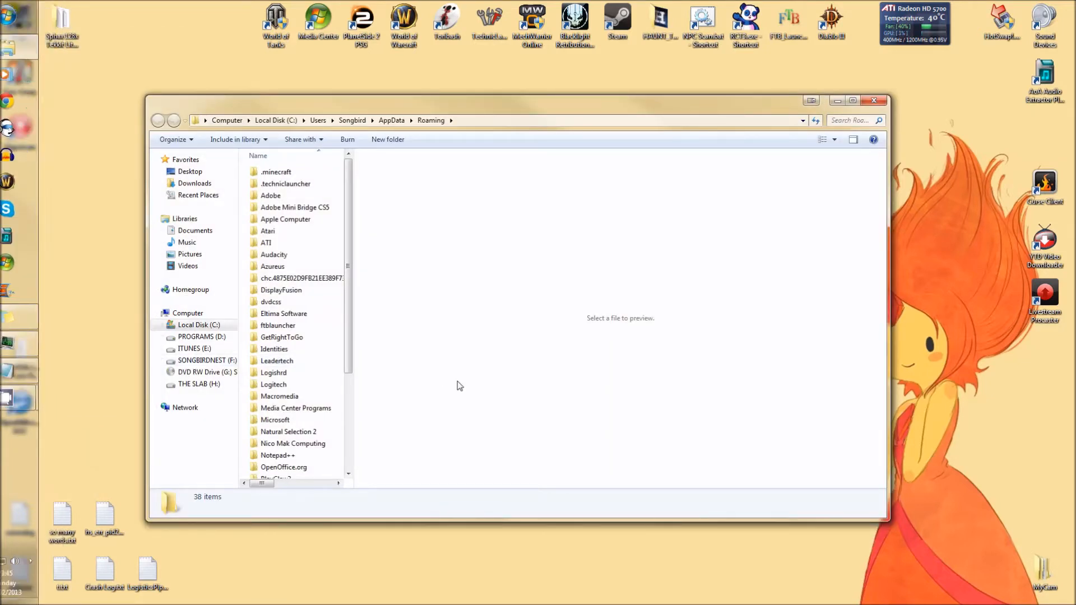
Navigate into .techniclauncher > tekkitlite > bin in the Roaming folder.
{"action": "left_click", "coordinate": [284, 182]}
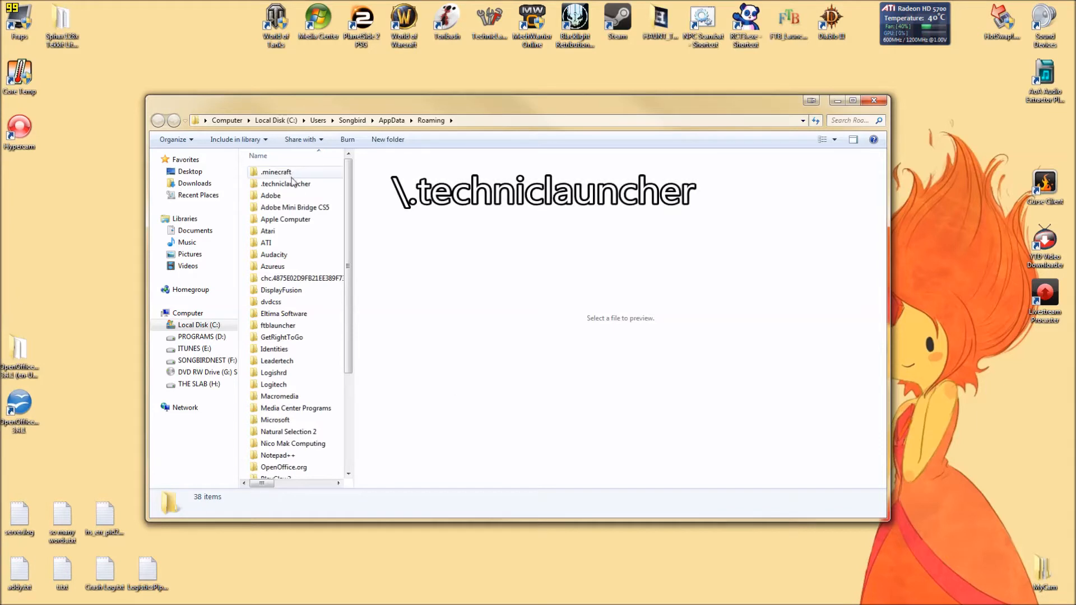
{"action": "left_click", "coordinate": [284, 182]}
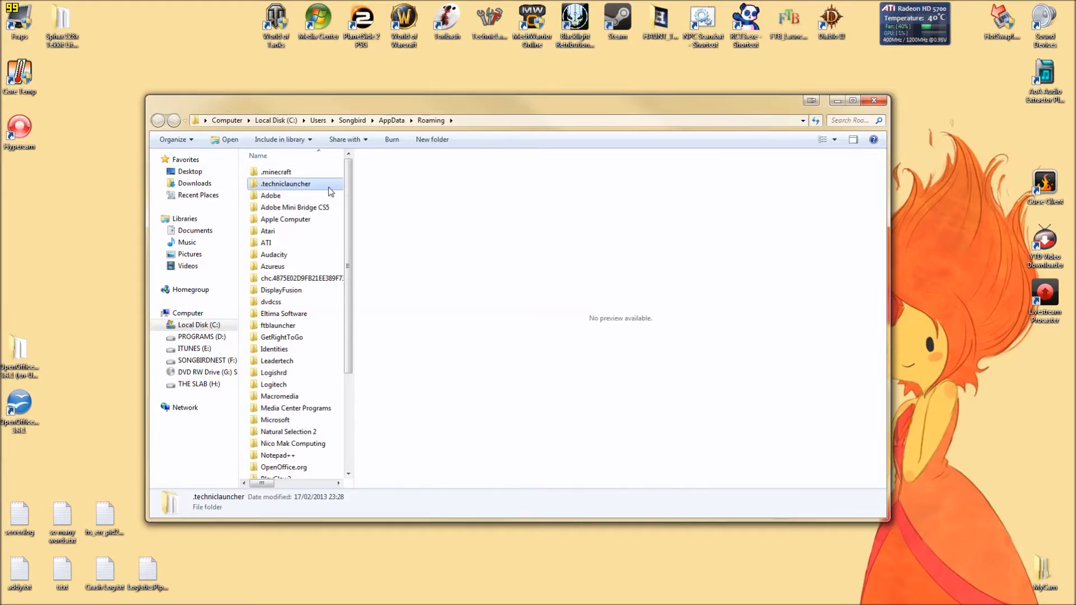
{"action": "double_click", "coordinate": [284, 182]}
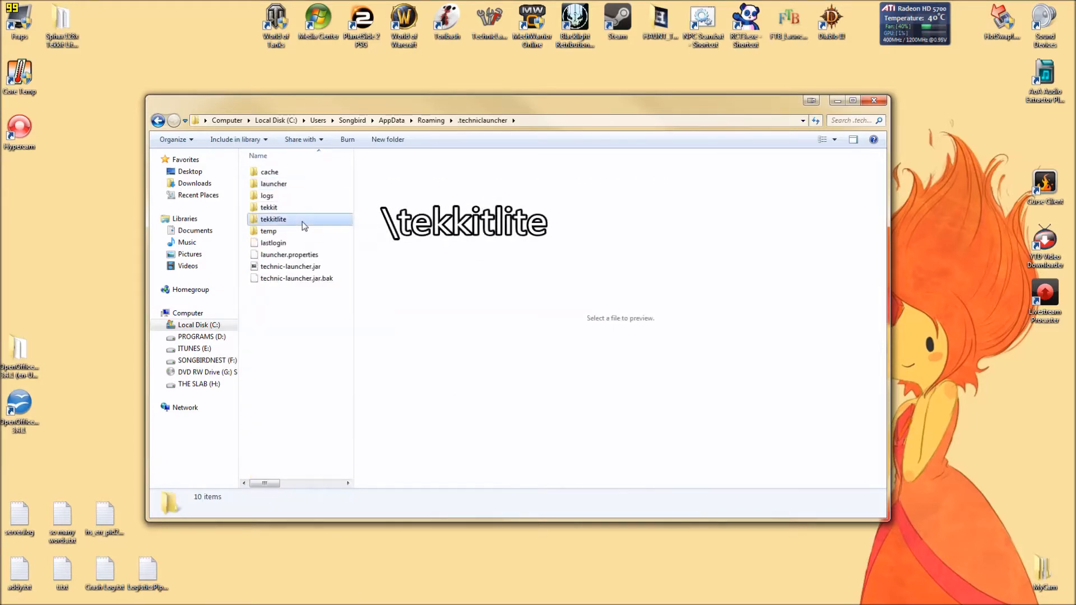
{"action": "double_click", "coordinate": [274, 218]}
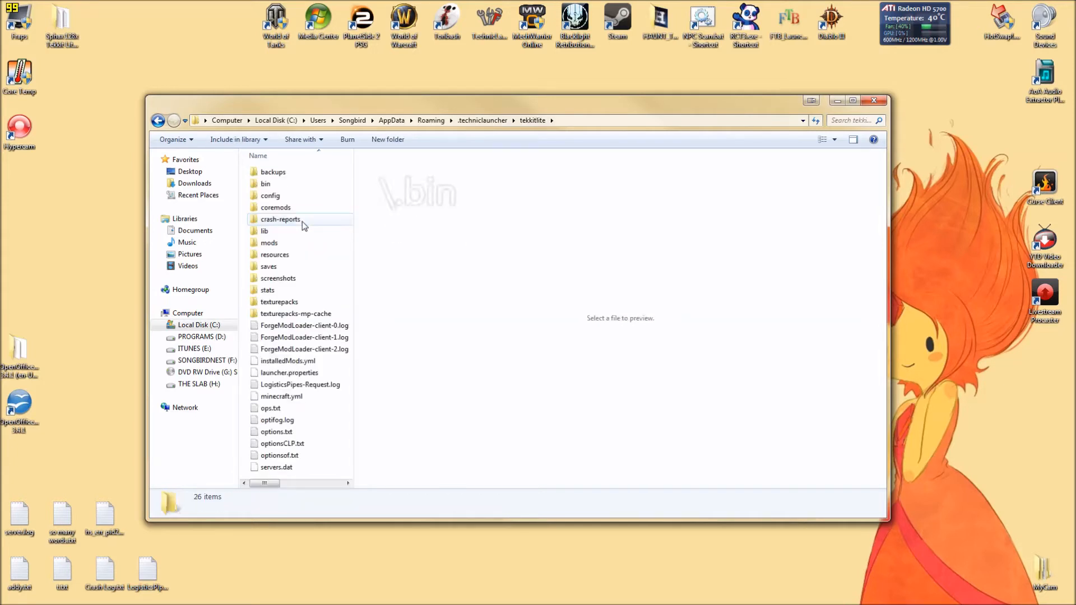
{"action": "left_click", "coordinate": [267, 184]}
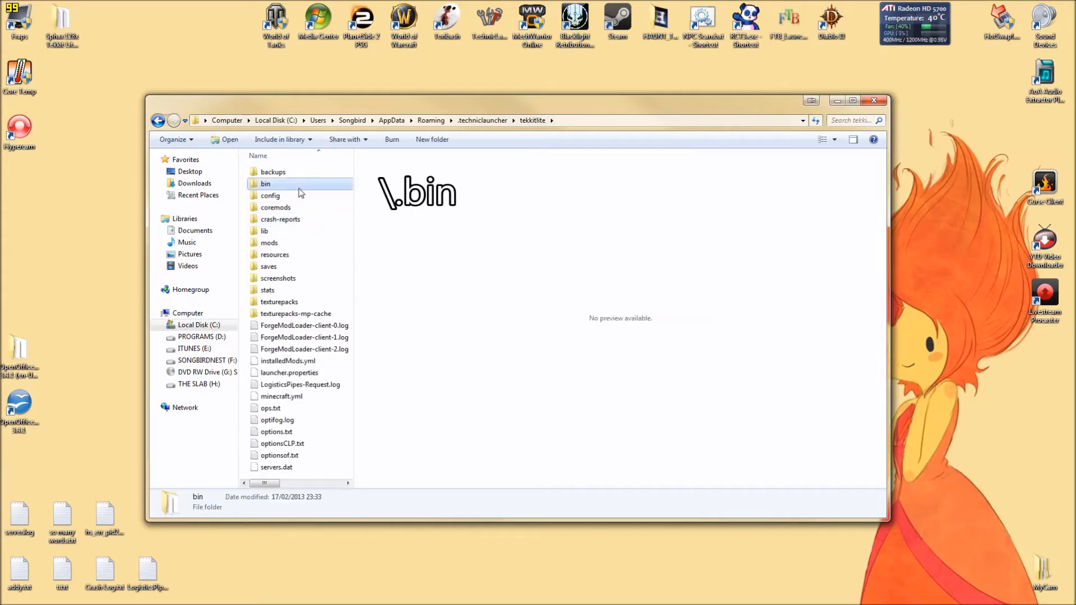
{"action": "double_click", "coordinate": [267, 183]}
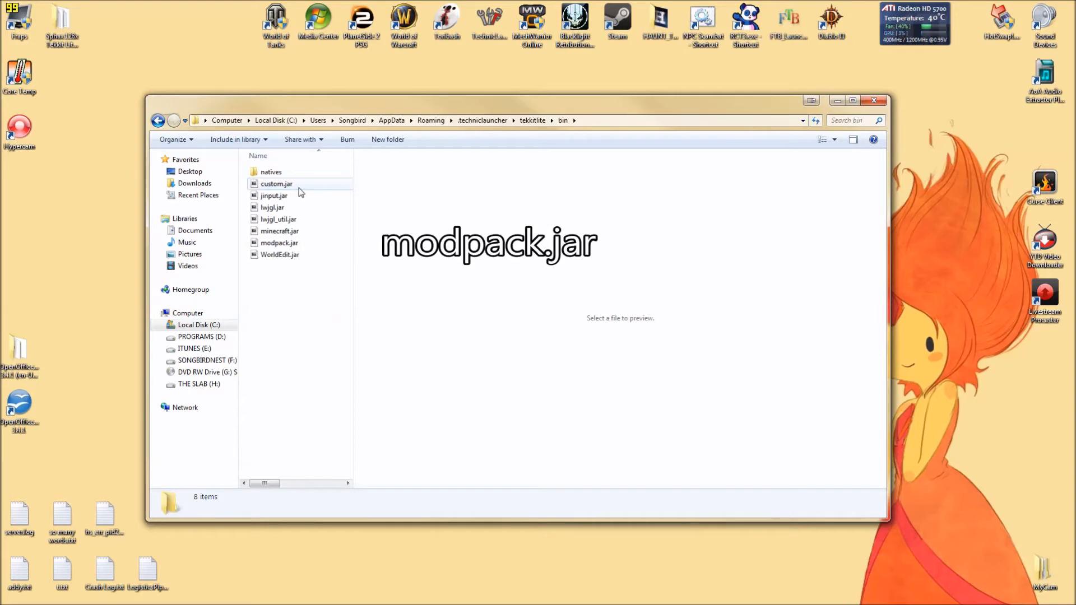
Open modpack.jar as a 7-Zip archive from its right-click menu.
{"action": "left_click", "coordinate": [279, 242]}
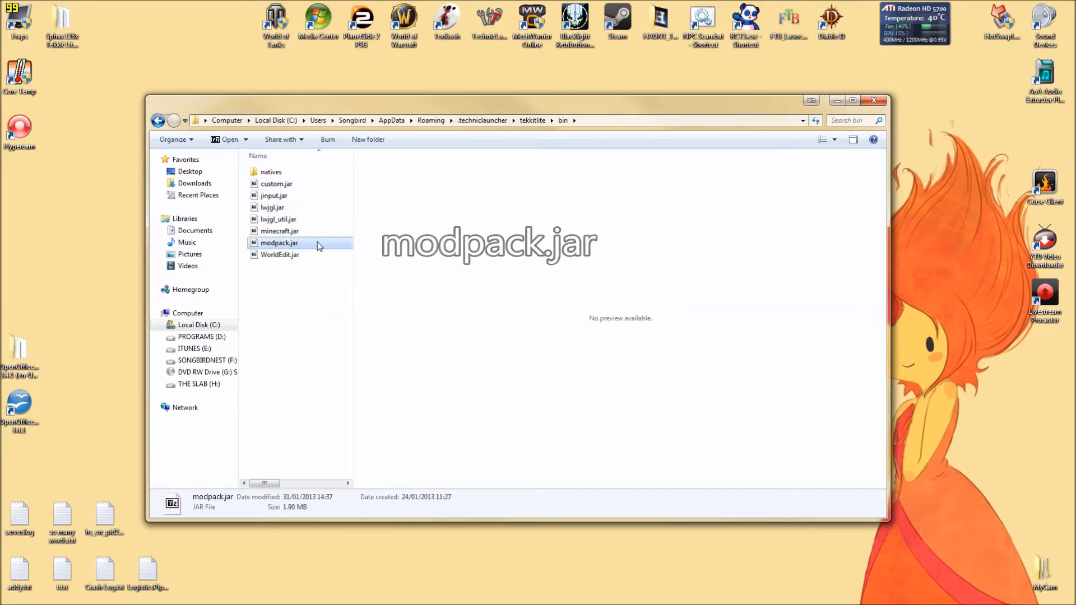
{"action": "right_click", "coordinate": [279, 242]}
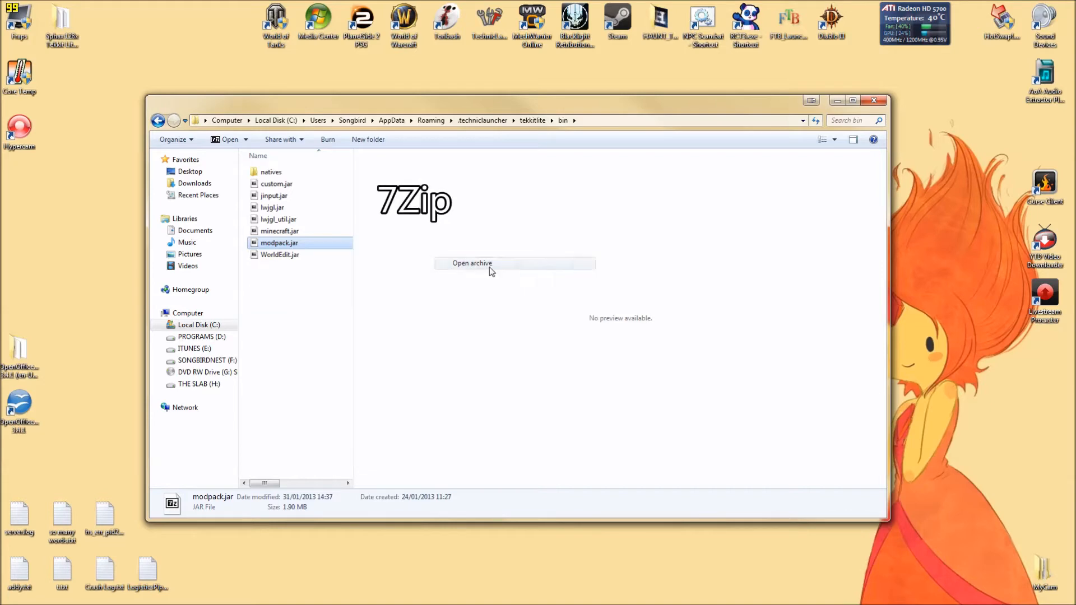
{"action": "left_click", "coordinate": [472, 263]}
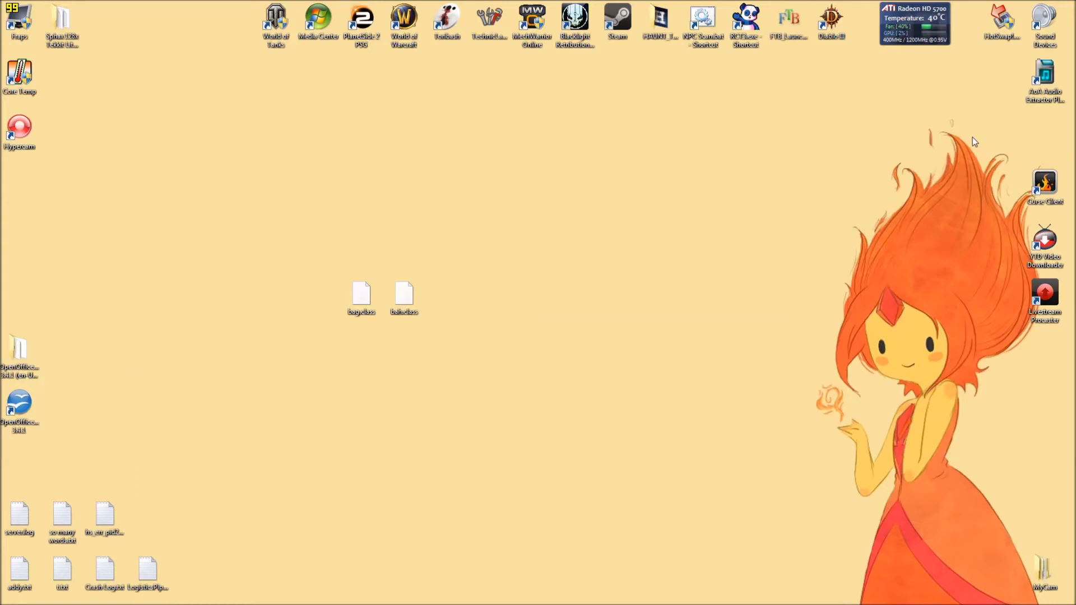
{"action": "mouse_move", "coordinate": [728, 309]}
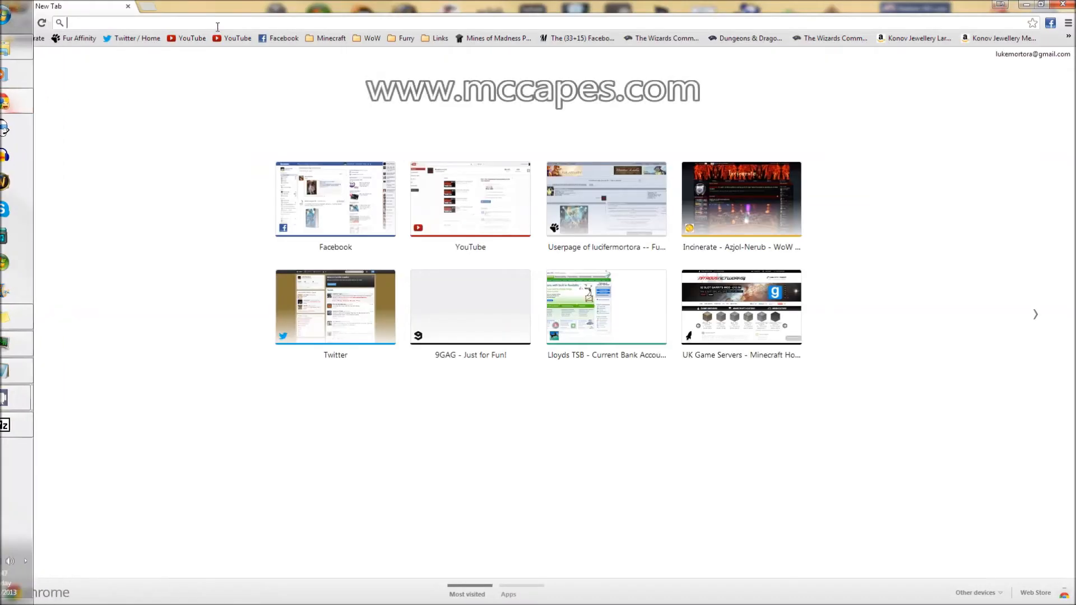
{"action": "type", "text": "www.mccapes.com"}
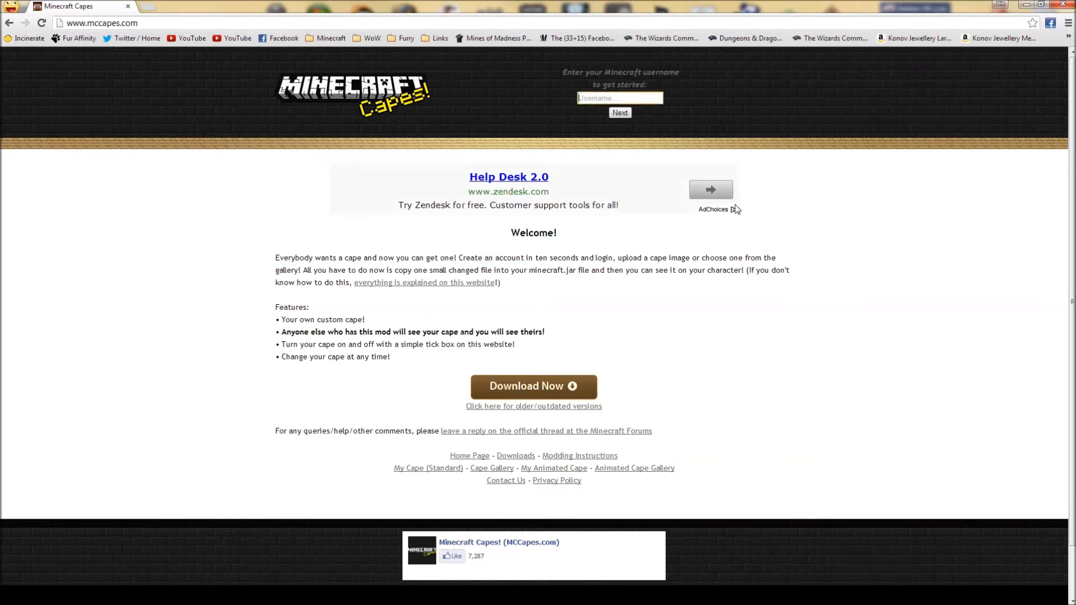
{"action": "type", "text": "lukemor"}
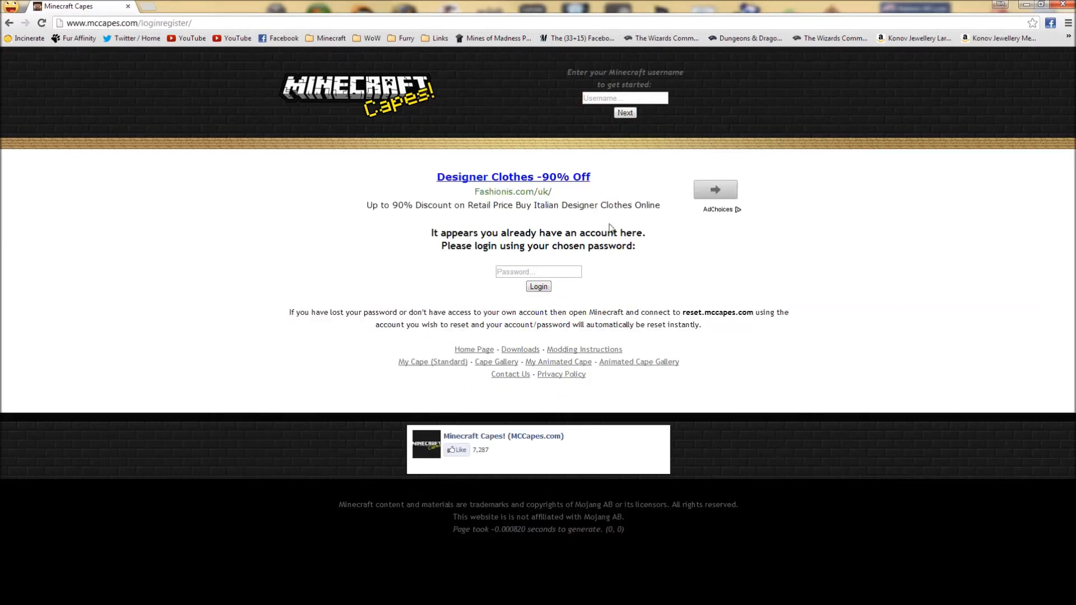
Enter the account password and log in to reach the My Cape page.
{"action": "left_click", "coordinate": [538, 271]}
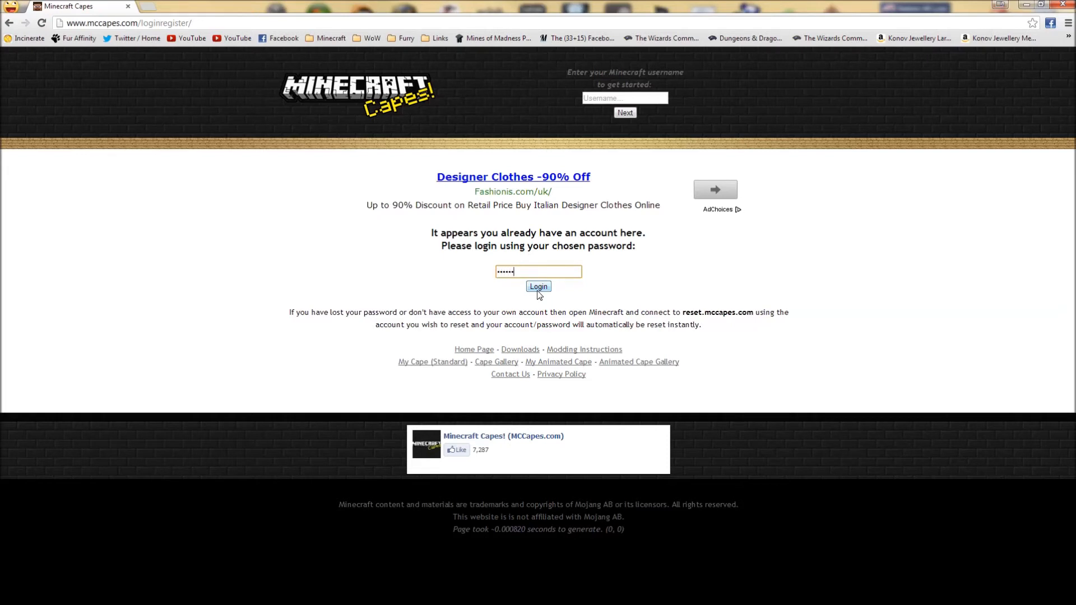
{"action": "left_click", "coordinate": [538, 286]}
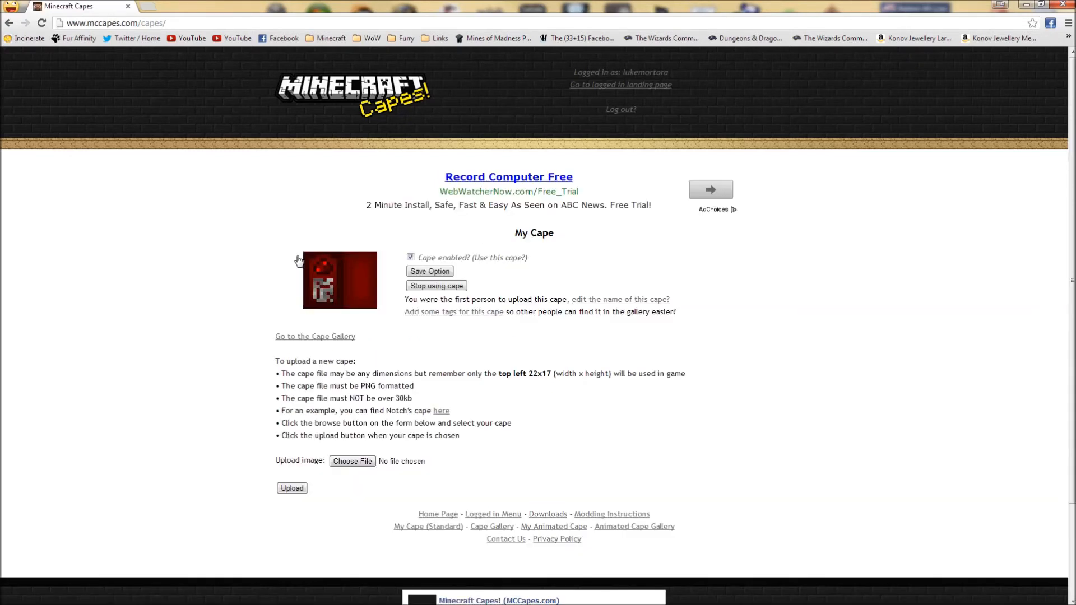
{"action": "mouse_move", "coordinate": [352, 460]}
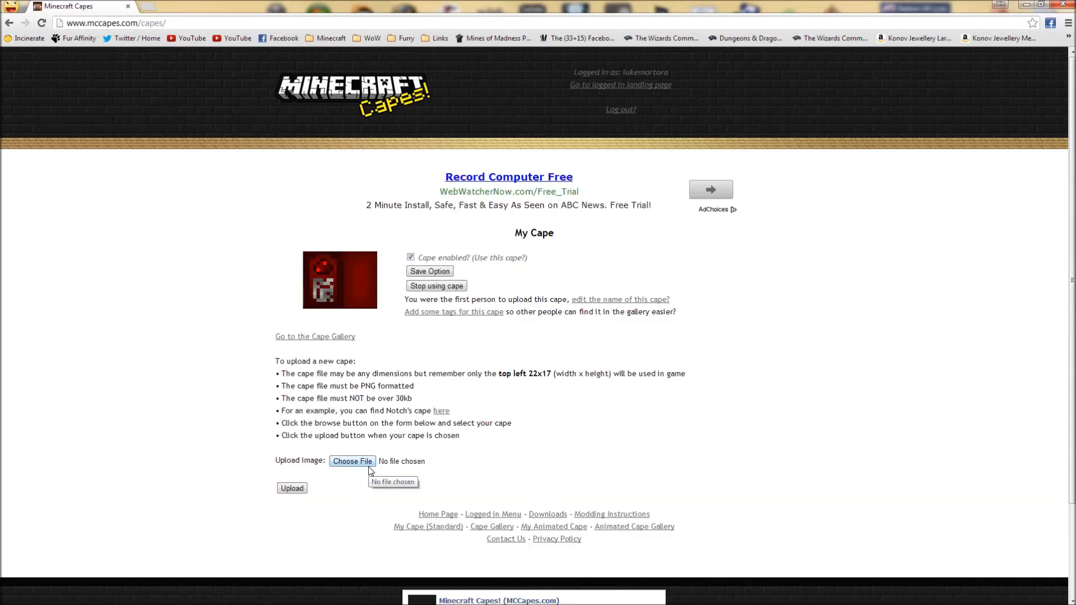
{"action": "left_click", "coordinate": [352, 460]}
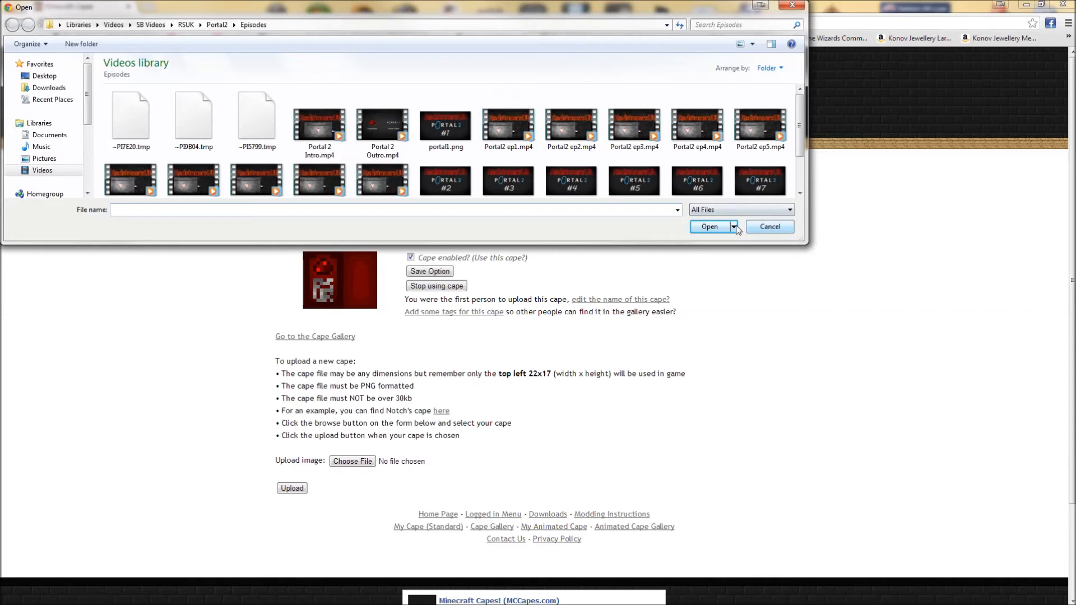
{"action": "left_click", "coordinate": [768, 226]}
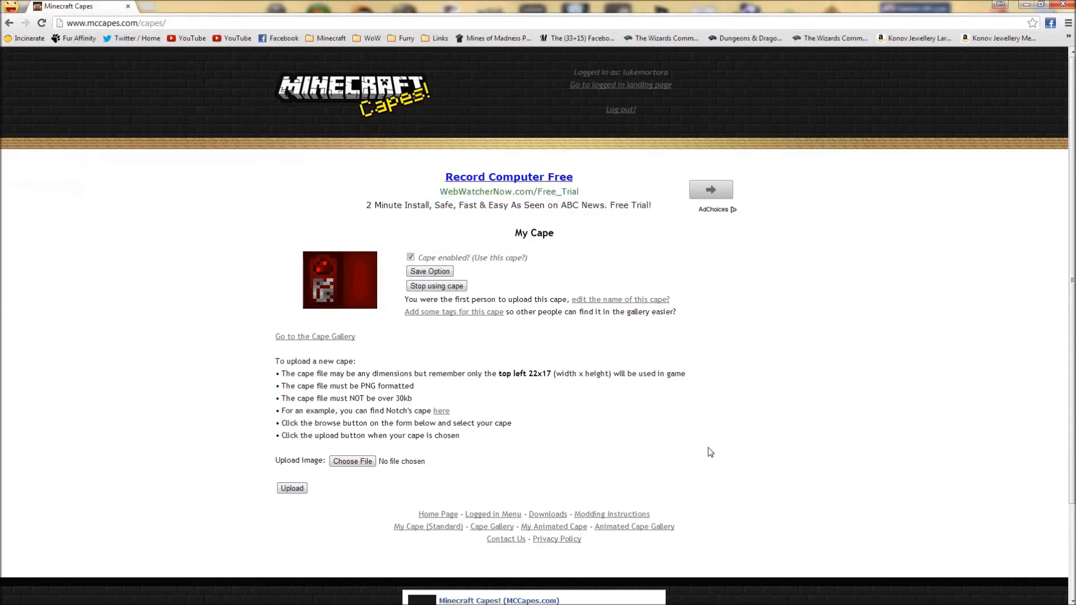
{"action": "mouse_move", "coordinate": [279, 470]}
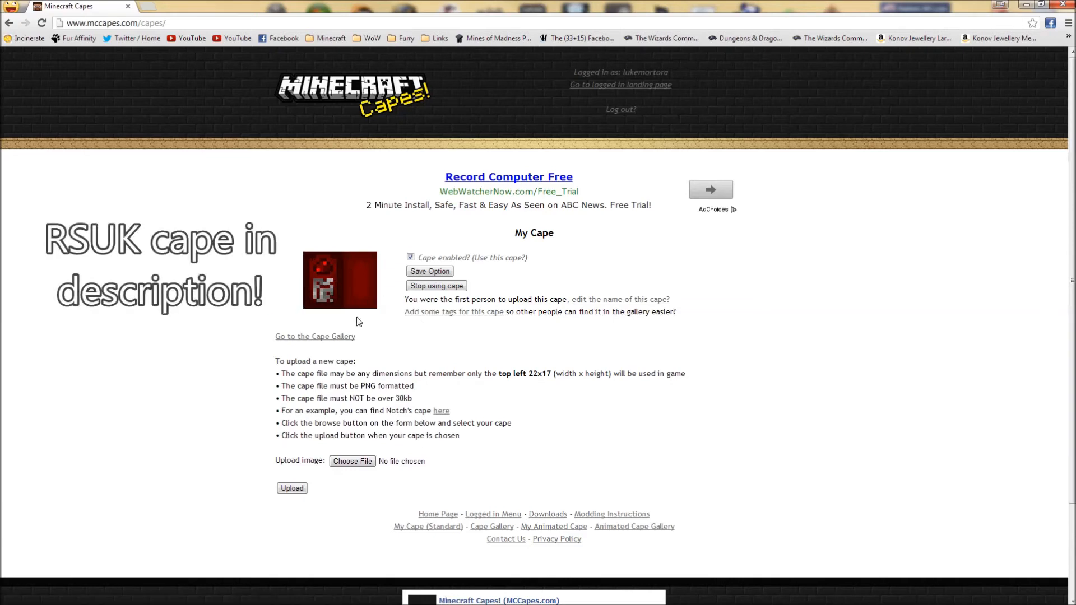
{"action": "mouse_move", "coordinate": [838, 415]}
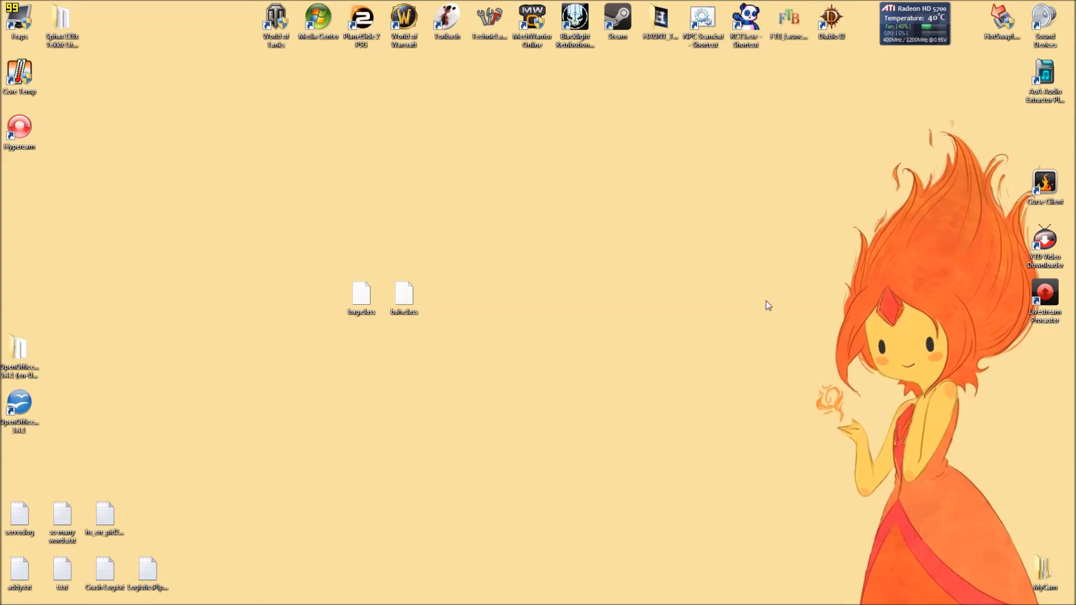
{"action": "mouse_move", "coordinate": [770, 298]}
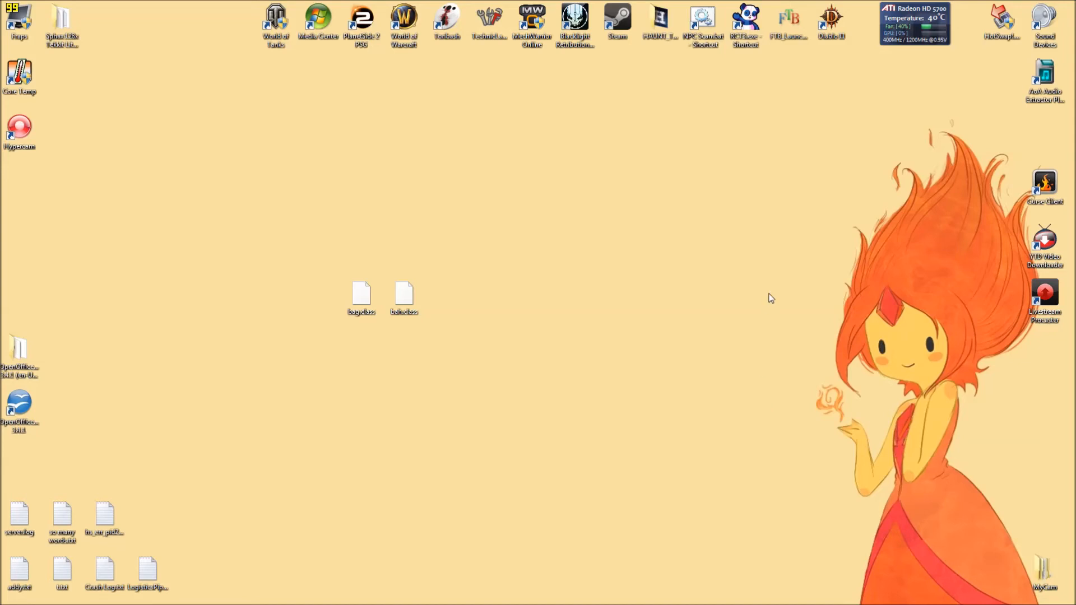